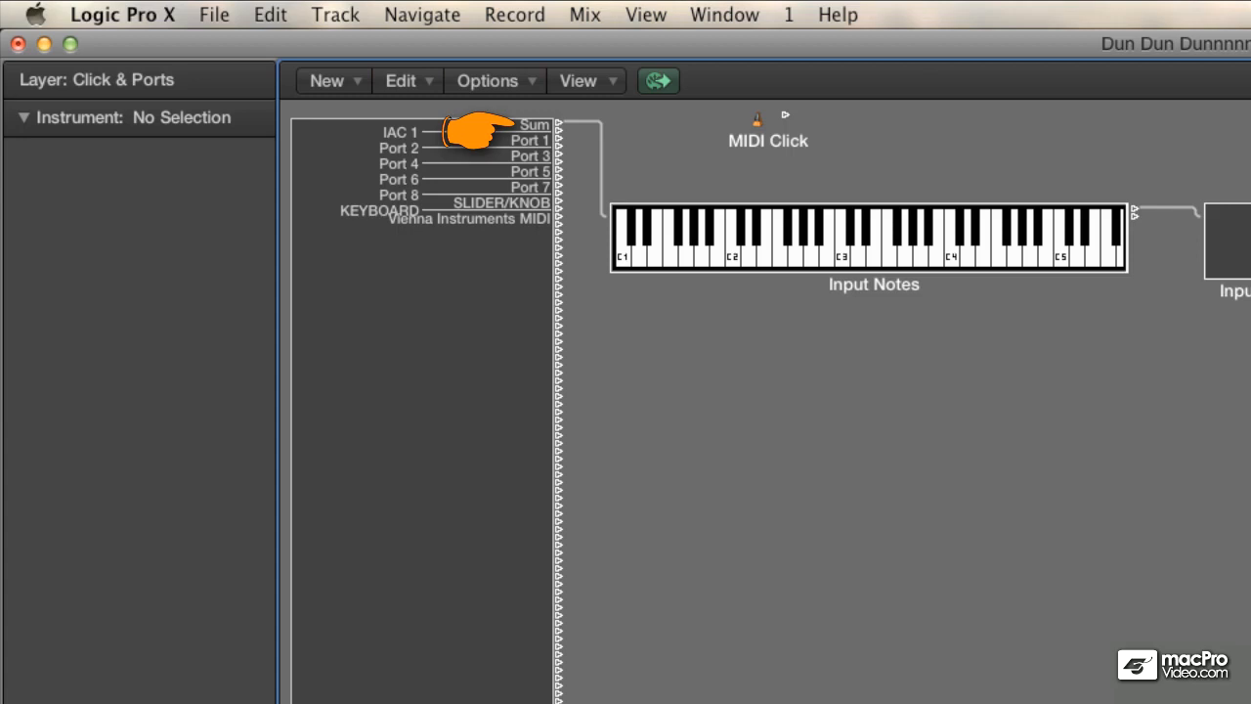
{"action": "mouse_move", "coordinate": [610, 156]}
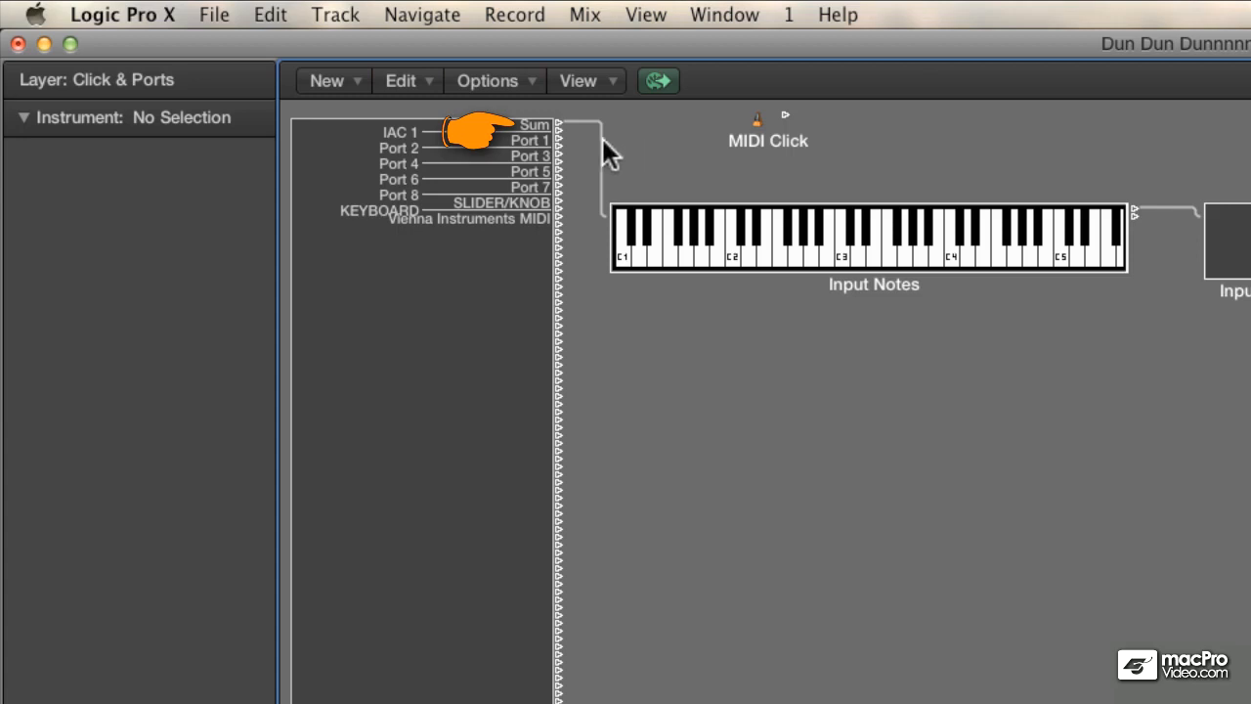
{"action": "mouse_move", "coordinate": [626, 152]}
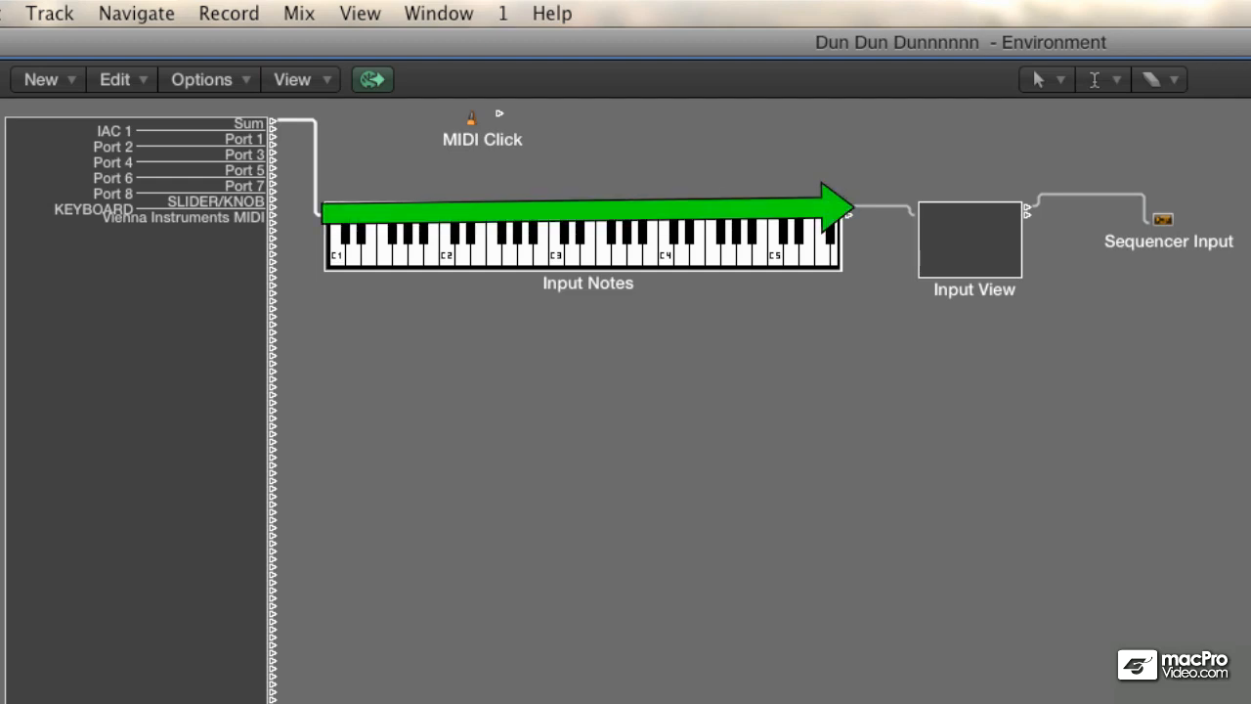
Select the Input View monitor so incoming C3 and C#3 note events are listed before Sequencer Input.
{"action": "left_click", "coordinate": [625, 231]}
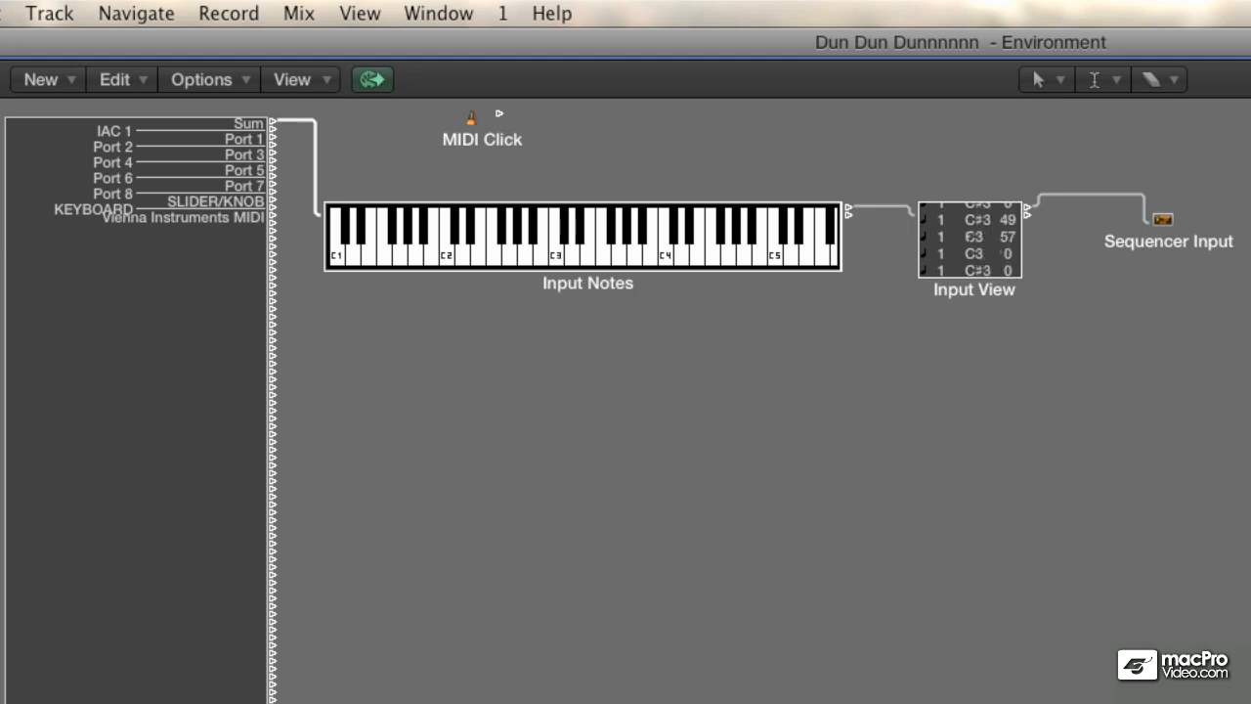
{"action": "left_click", "coordinate": [610, 238]}
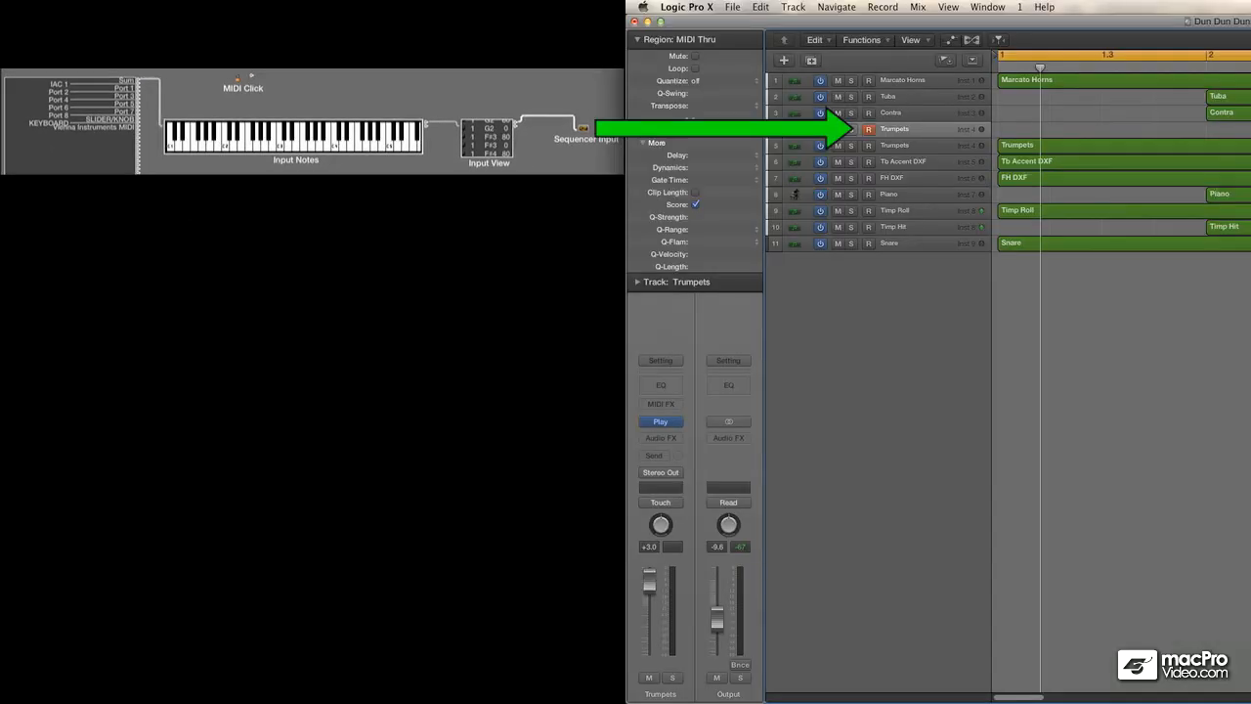
{"action": "mouse_move", "coordinate": [895, 129]}
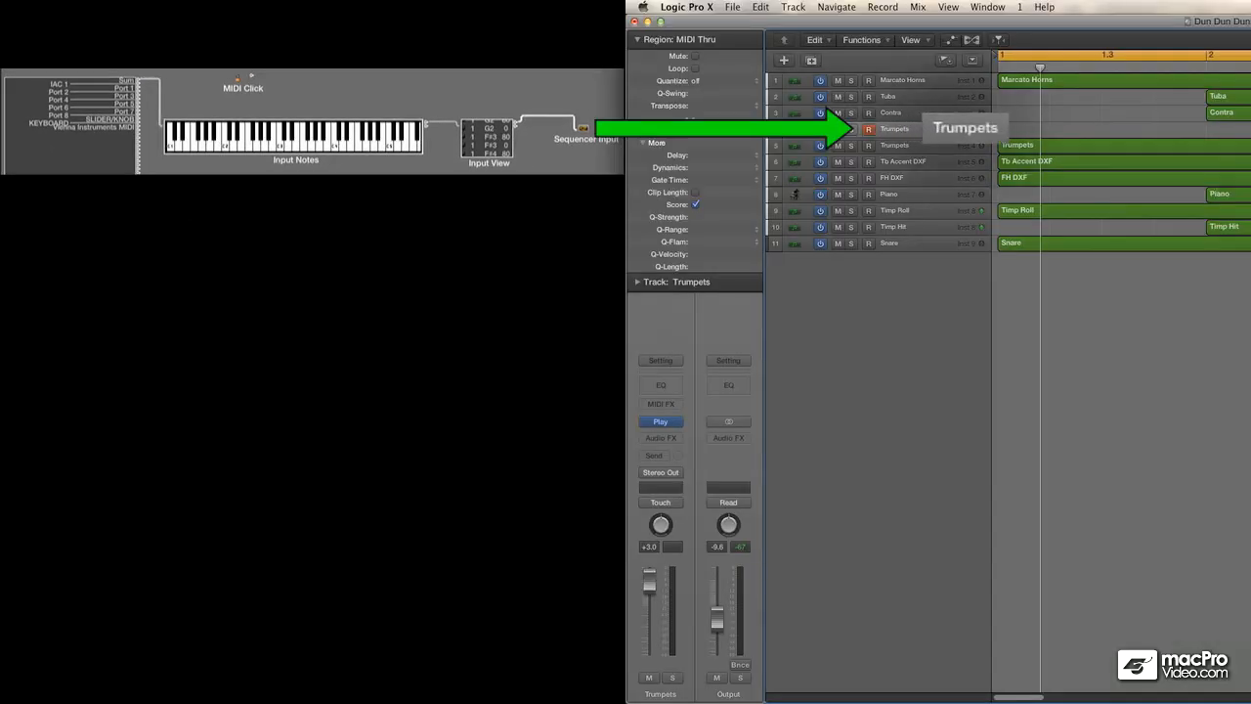